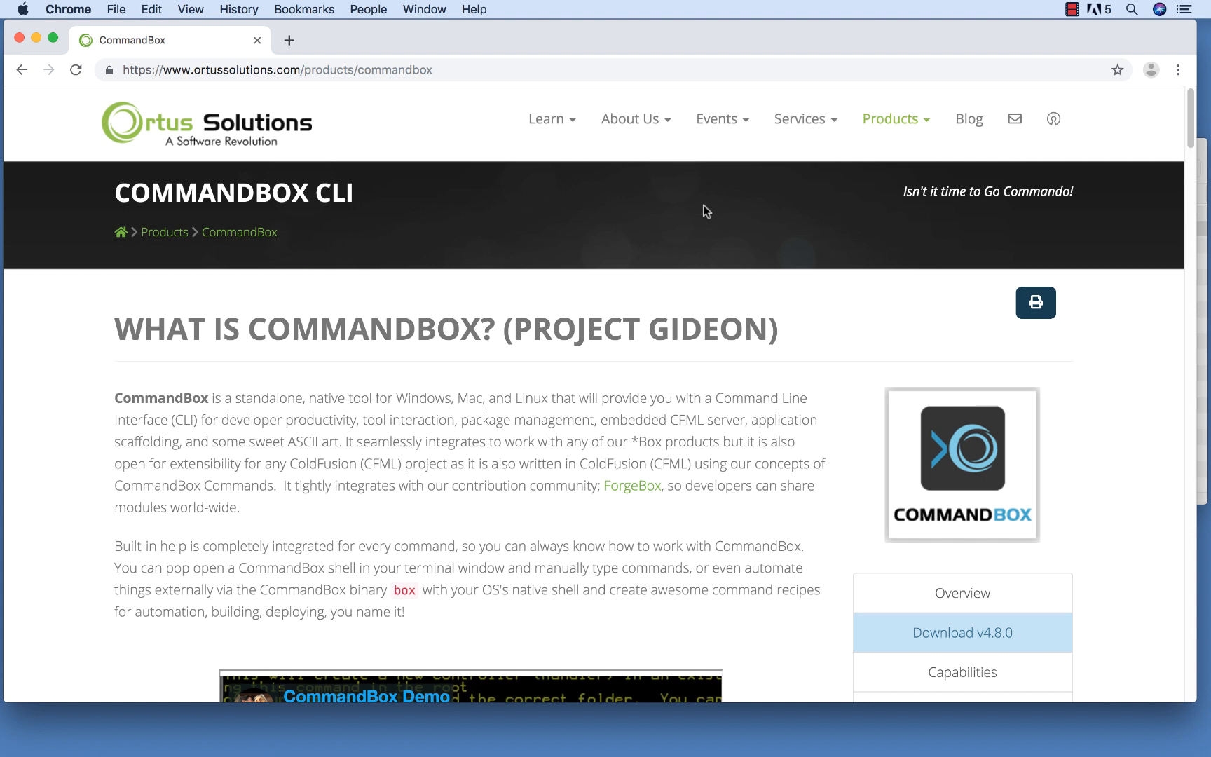
mouse_move(711, 239)
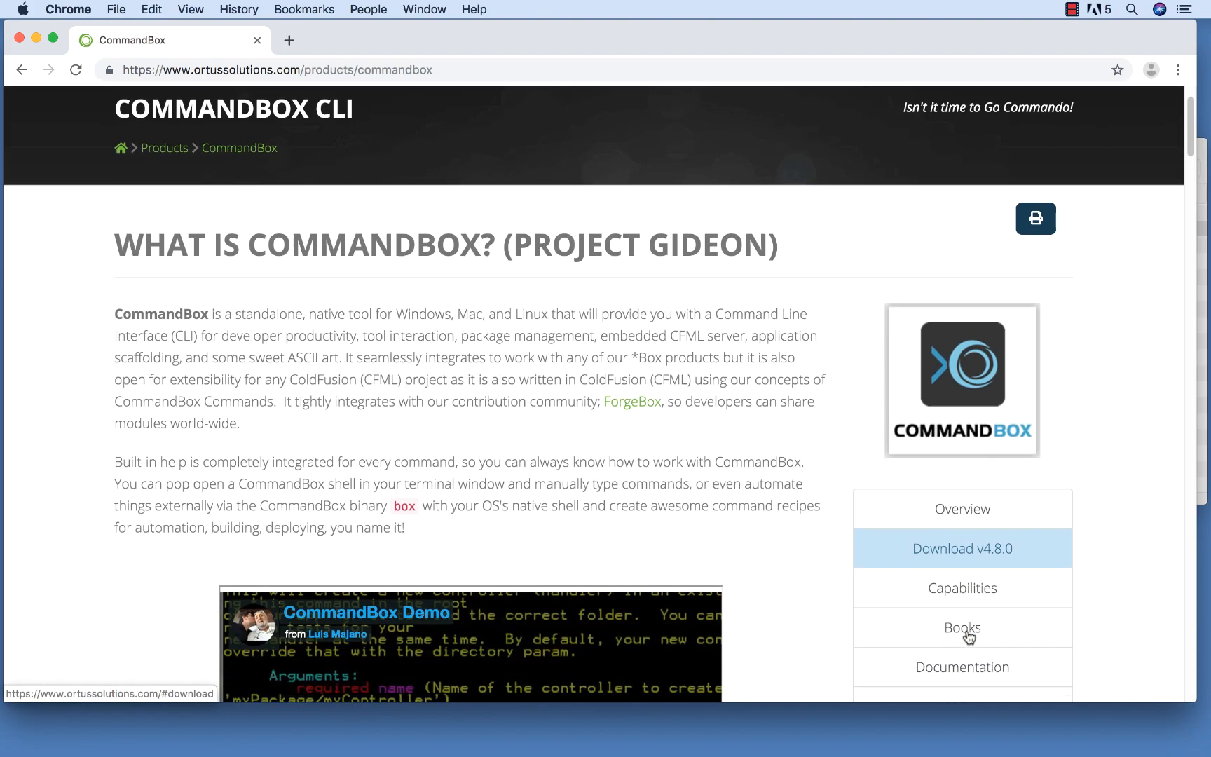
- Jump to the CommandBox v4.8.0 download section and scroll through the OS package options
click(960, 548)
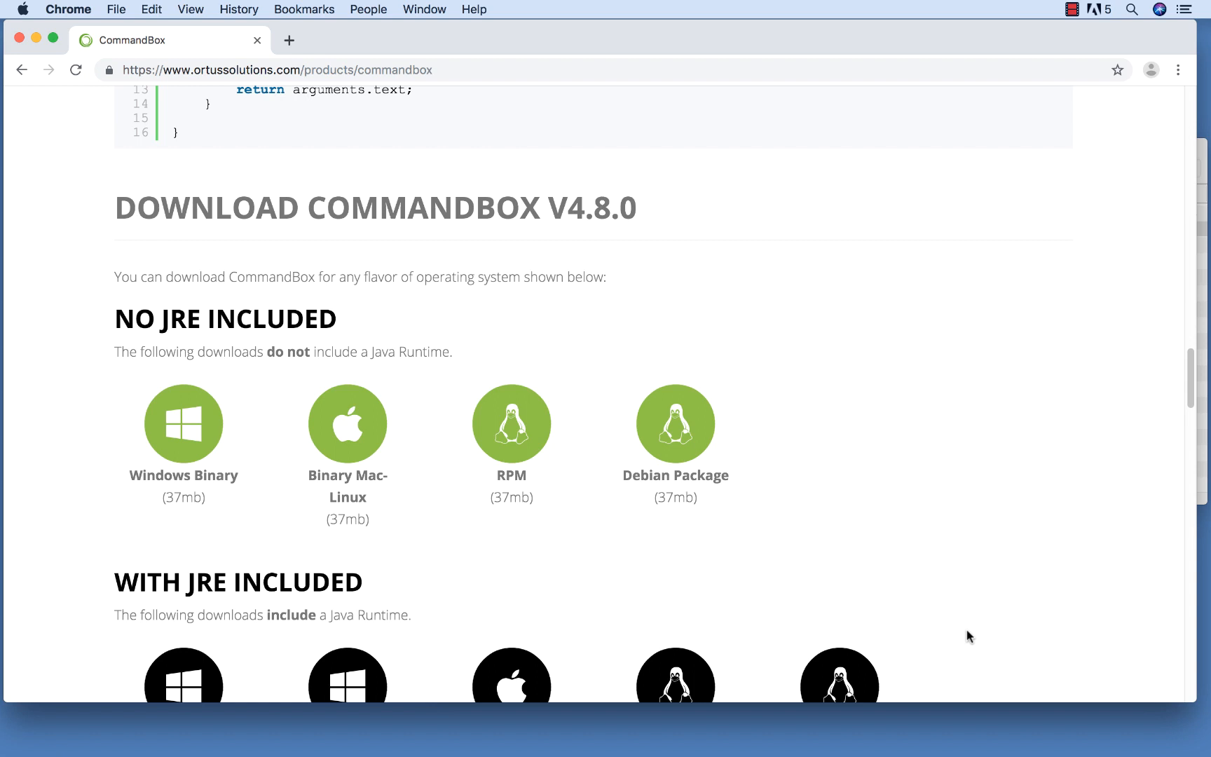
scroll(down, 3)
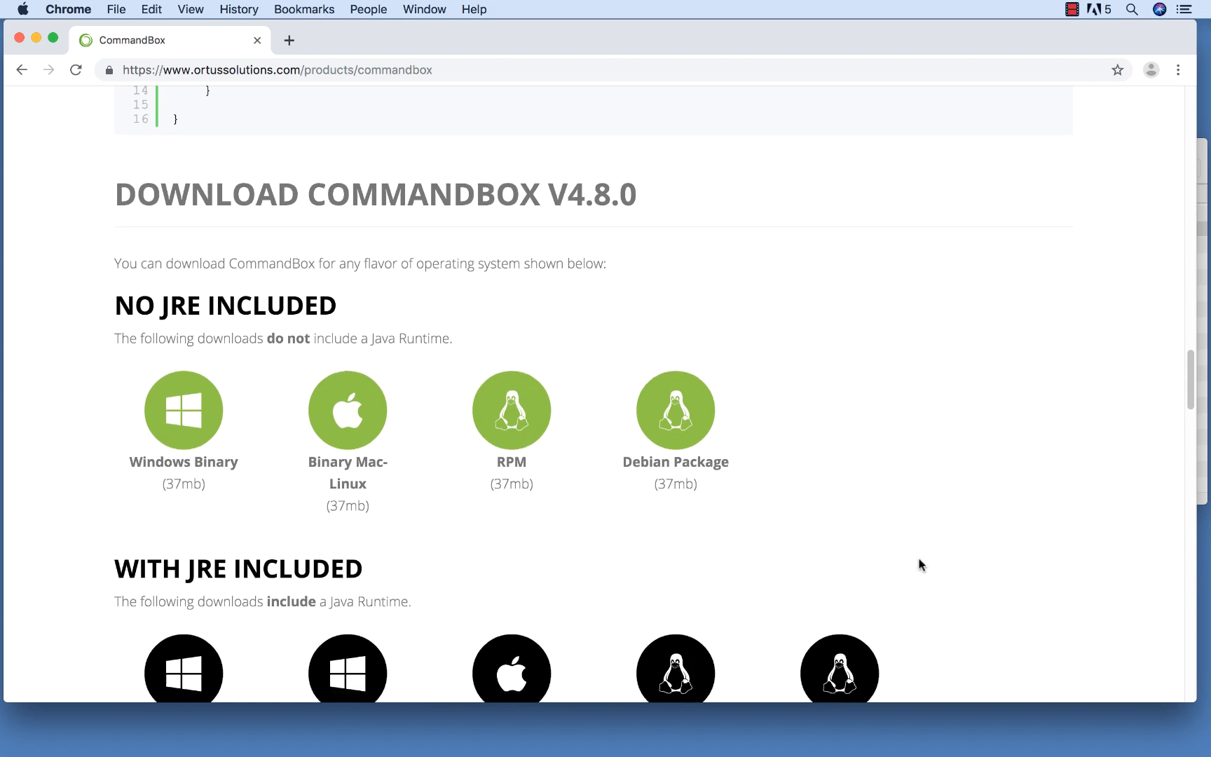
scroll(down, 3)
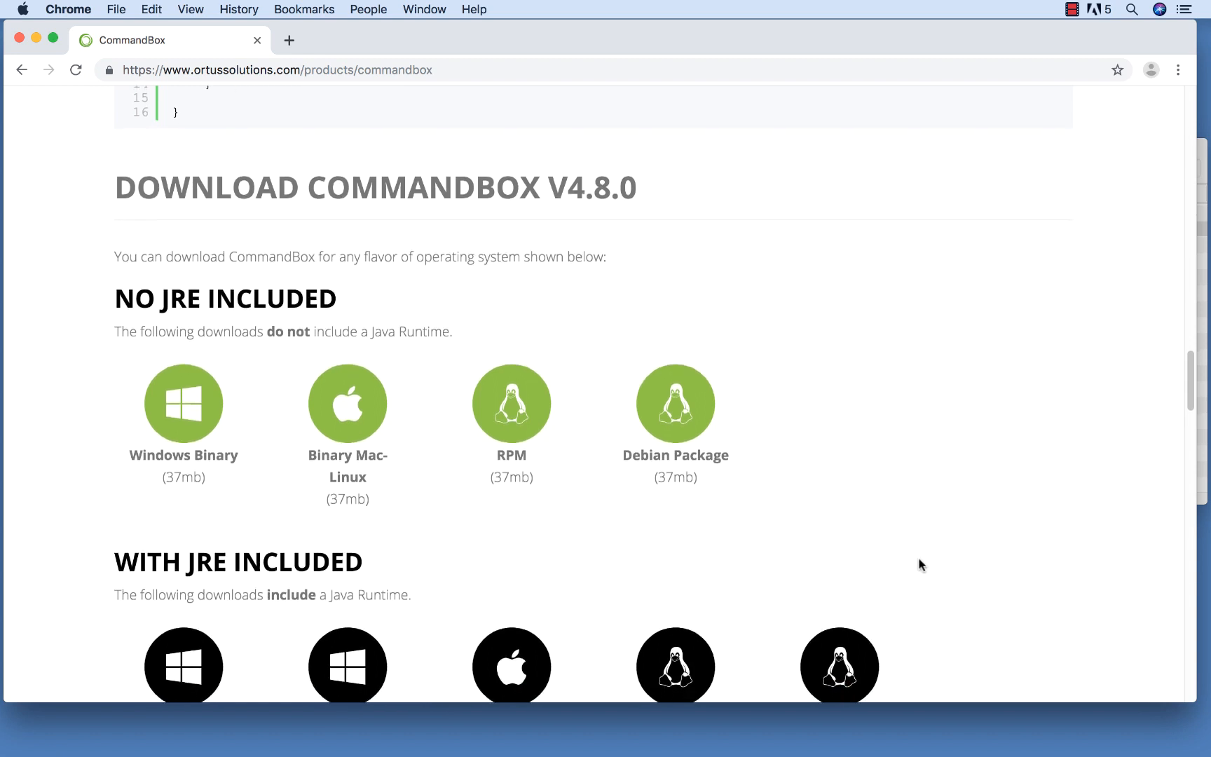
scroll(down, 3)
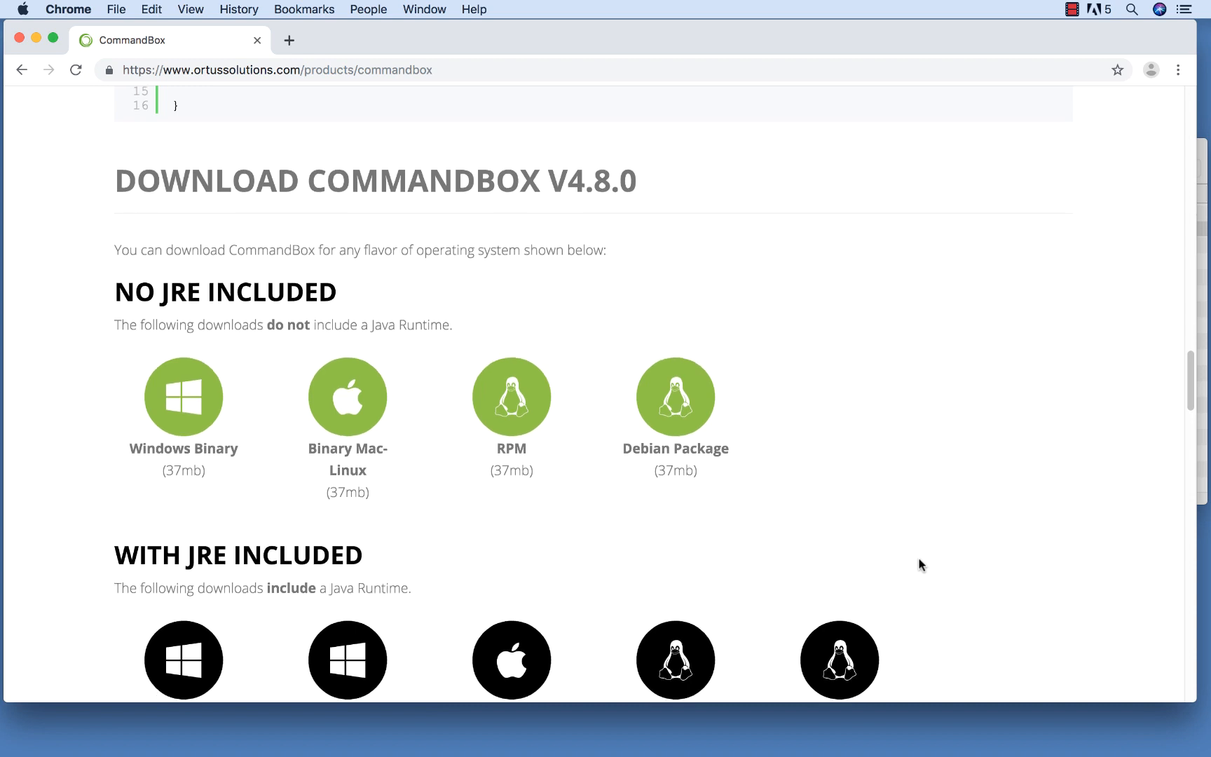
mouse_move(868, 523)
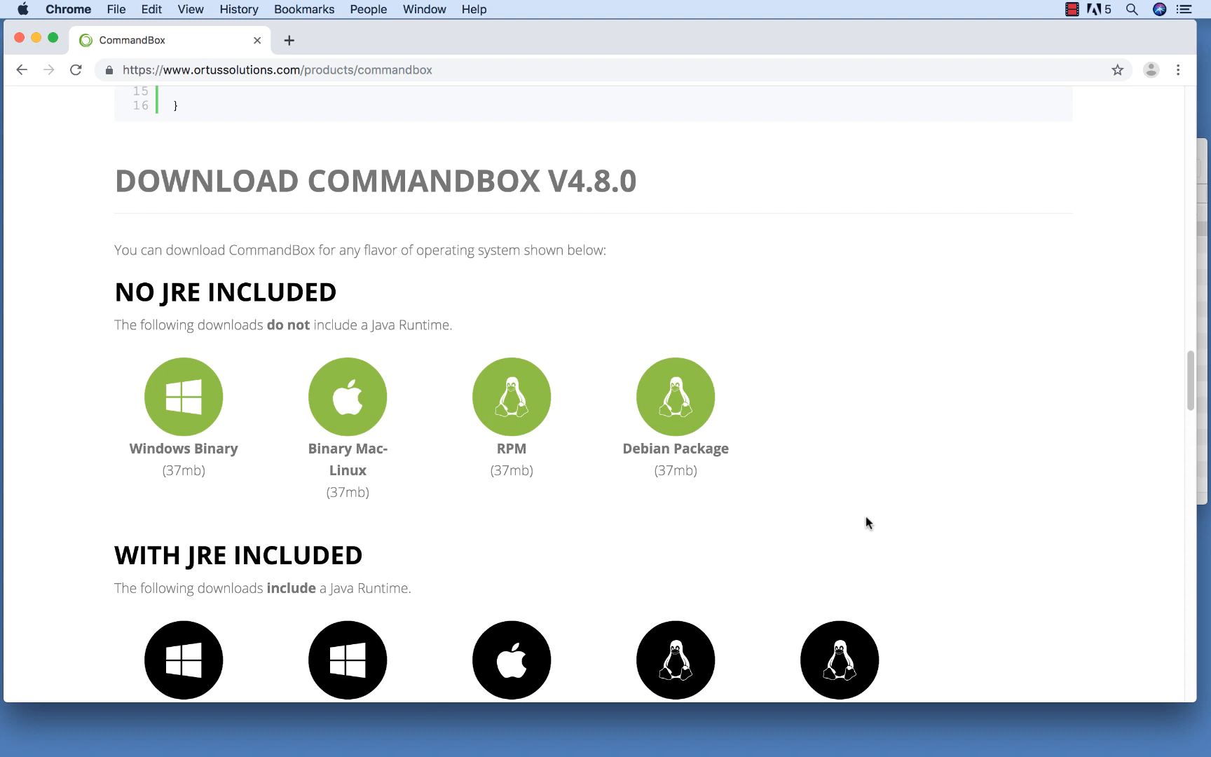
scroll(down, 3)
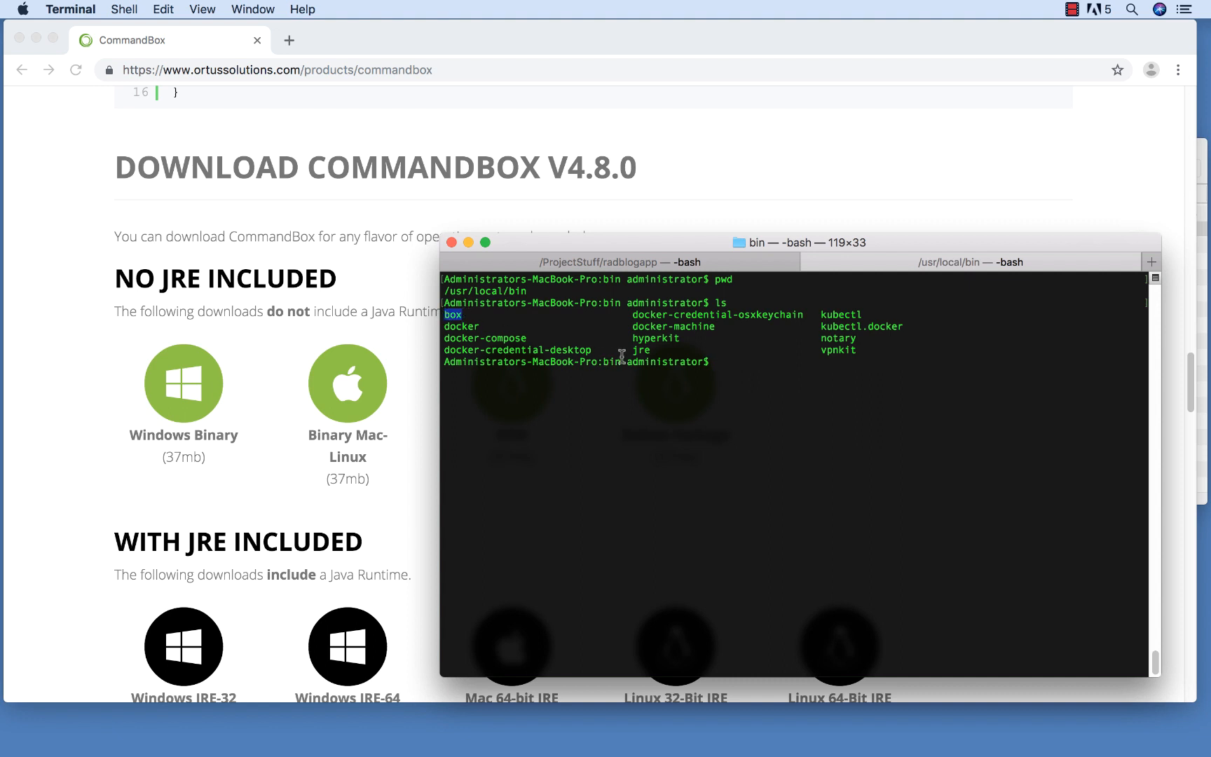
- Highlight the /usr/local/bin path in the pwd output where the box binary lives
double_click(640, 350)
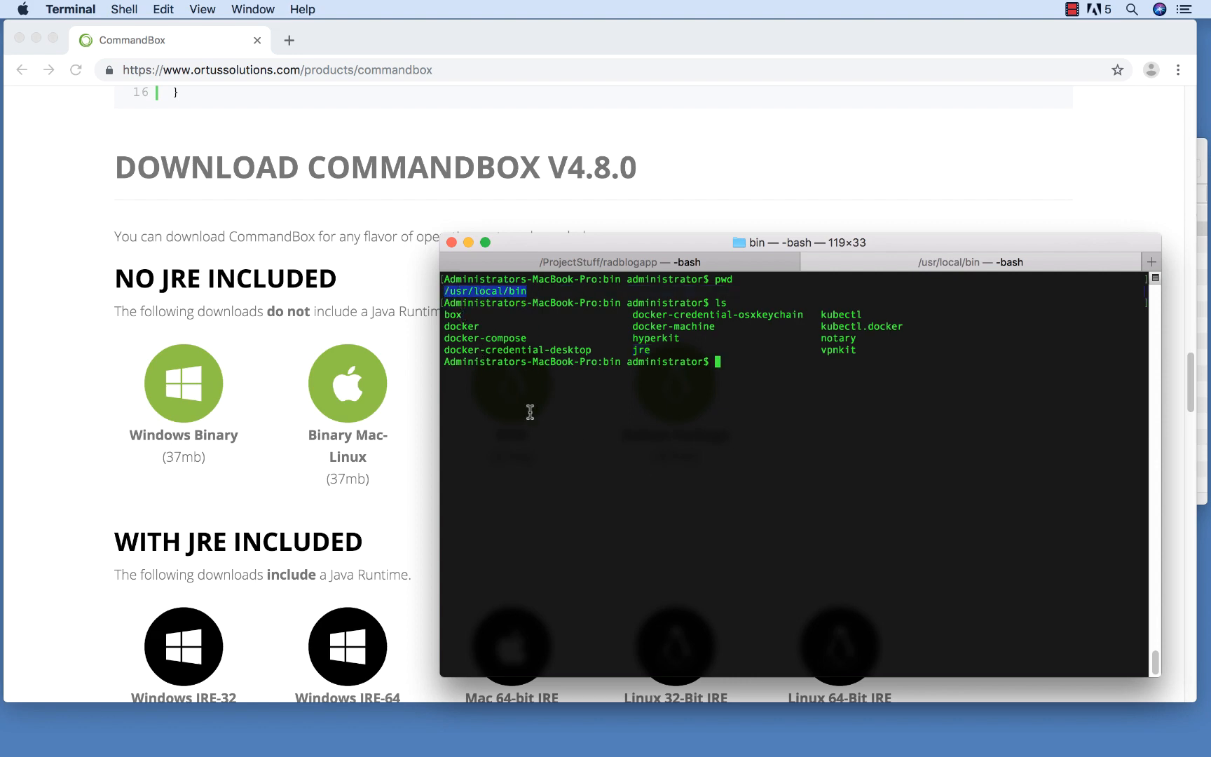
mouse_move(549, 493)
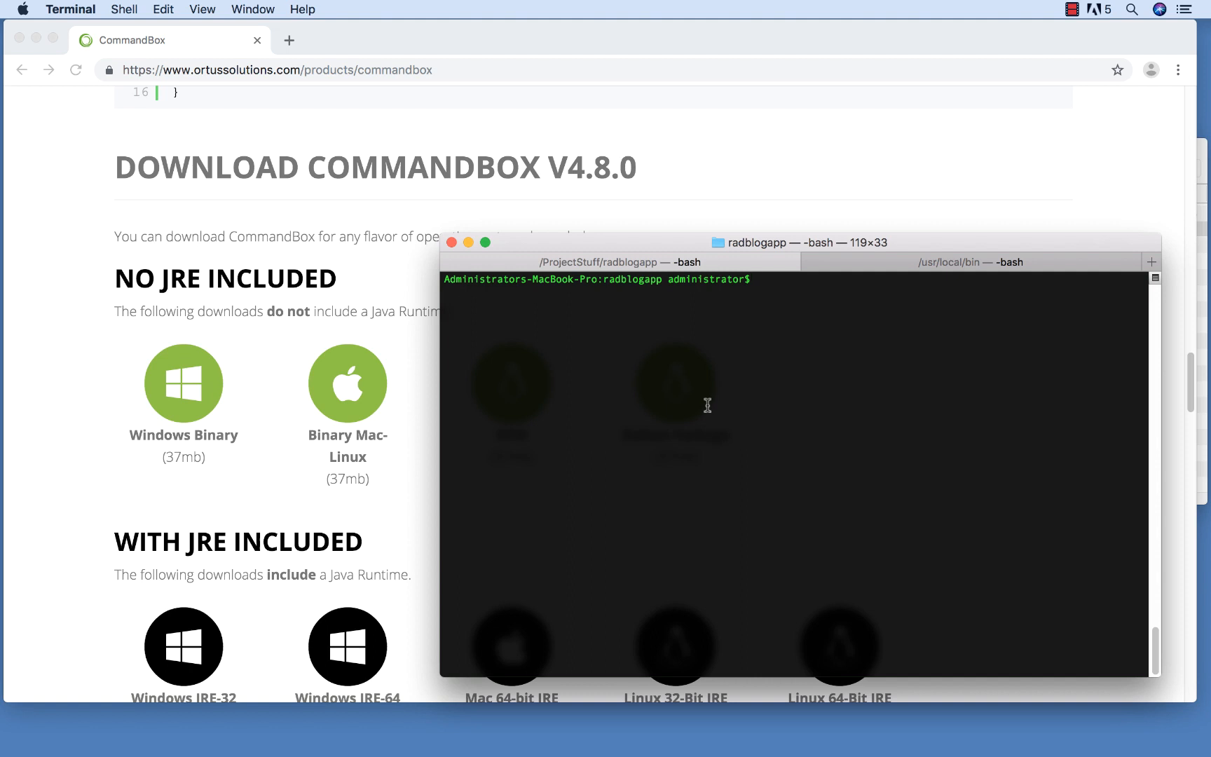
- Run 'box' in the radblogapp shell to launch CommandBox for the first time
text(box)
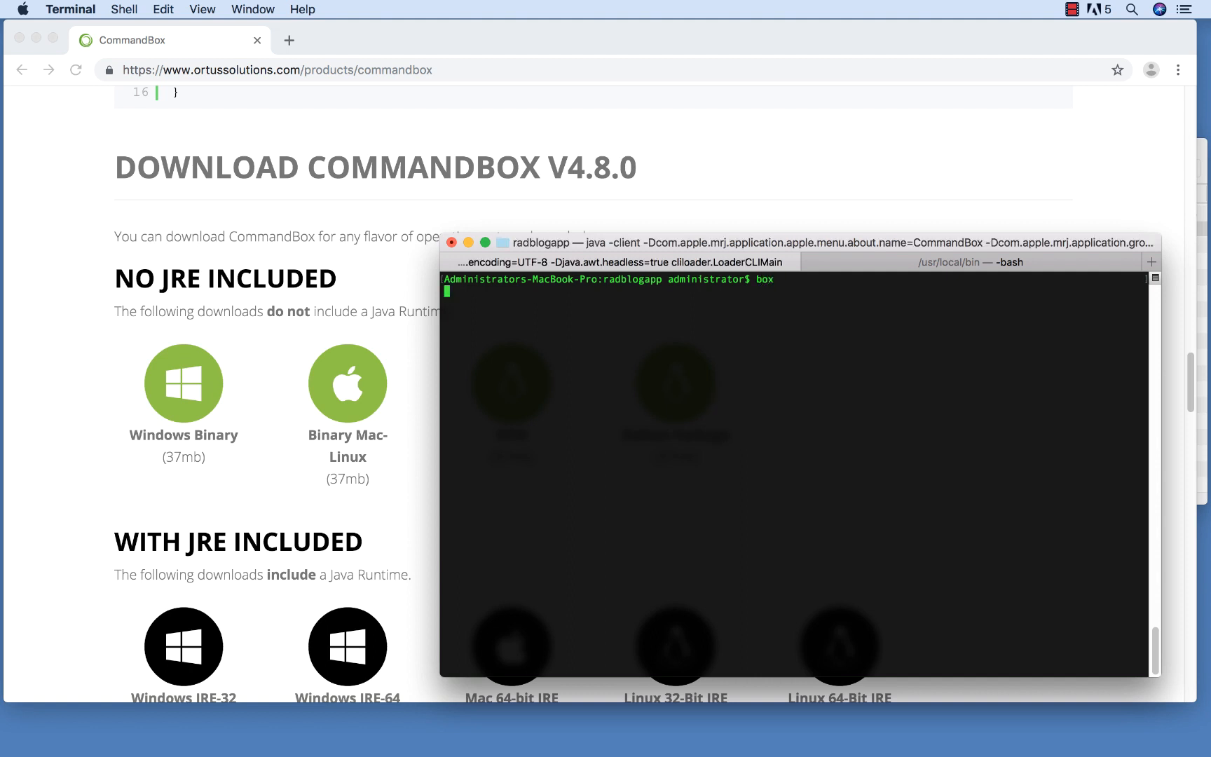
key(Return)
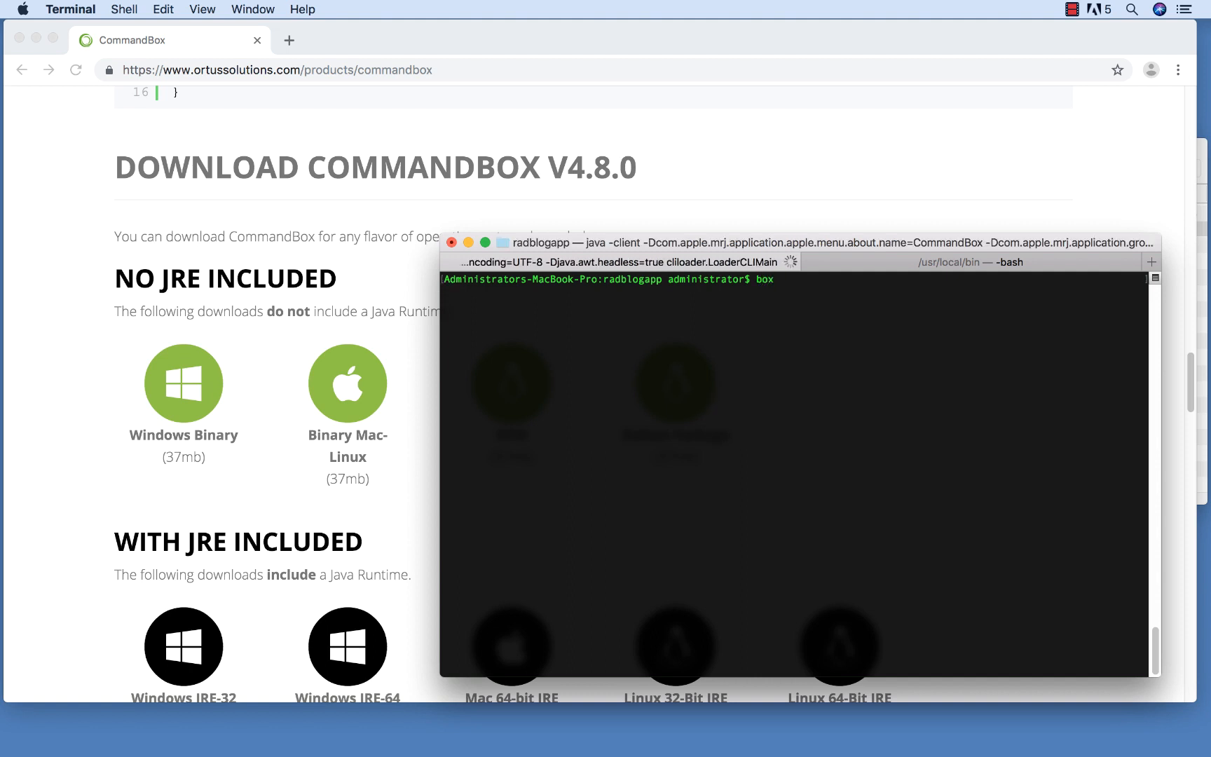